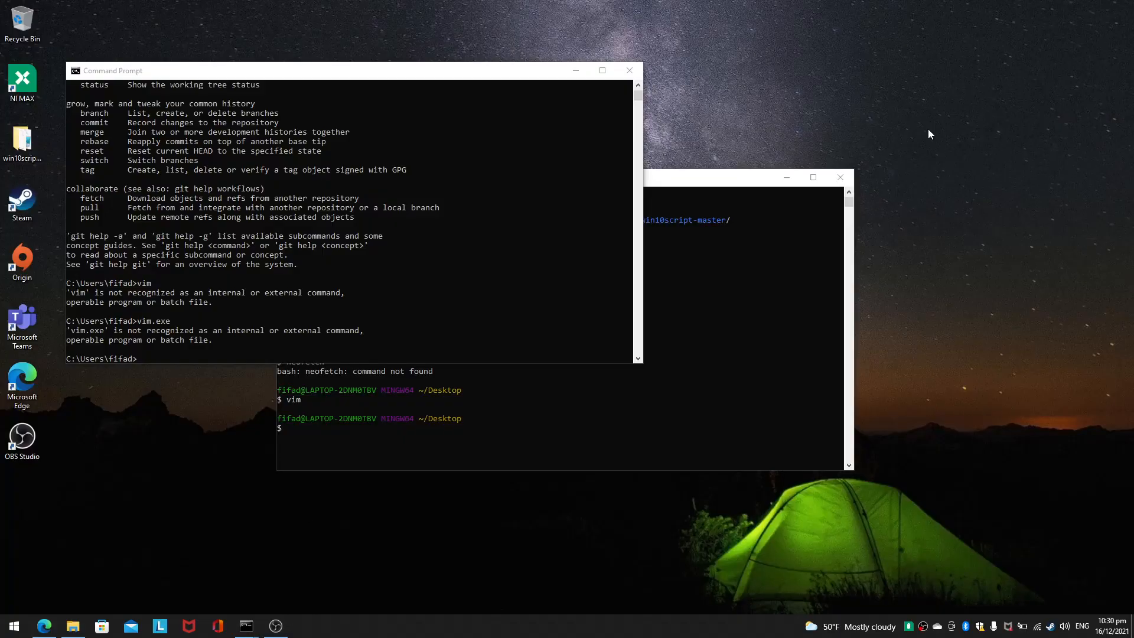
pyautogui.moveTo(249, 477)
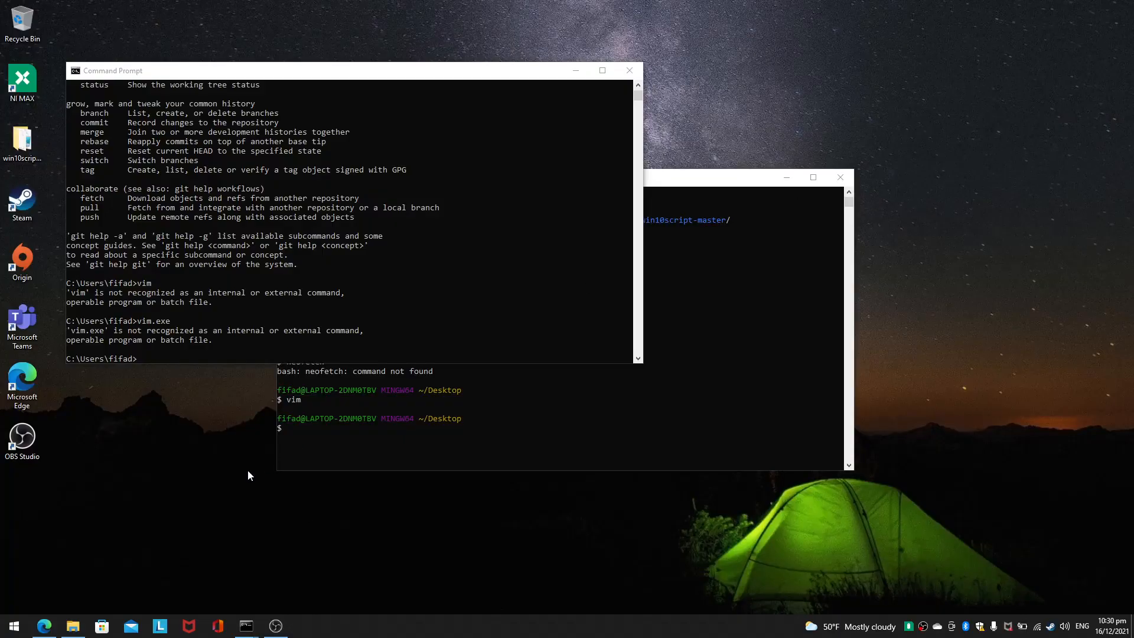
# - Launch the downloaded gvim82.exe installer from Edge's recent downloads list
pyautogui.click(44, 626)
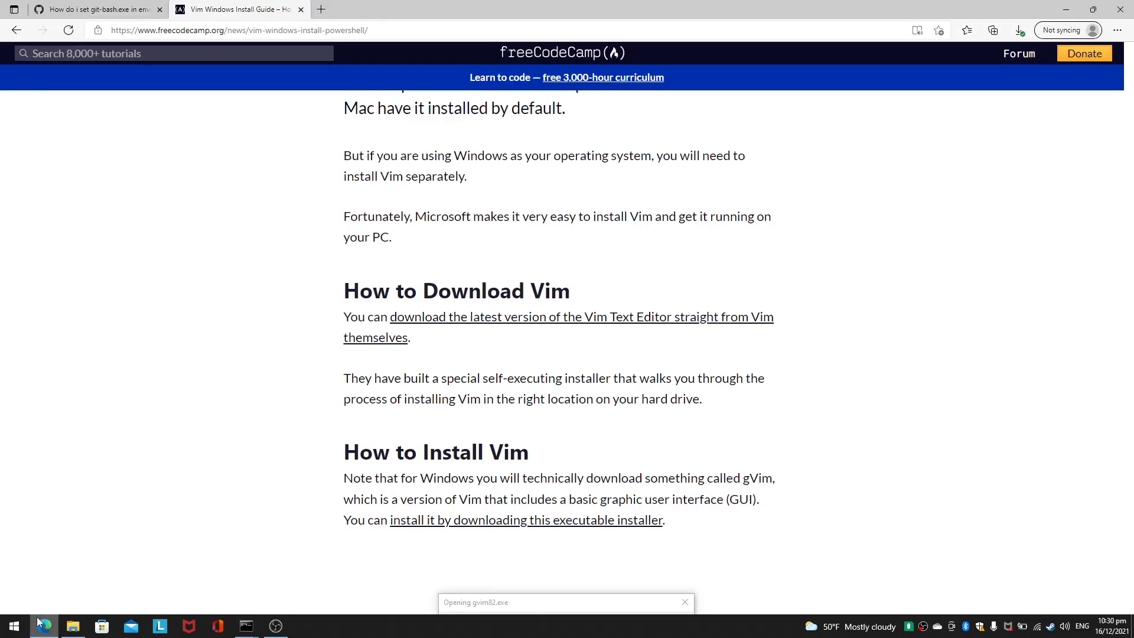
pyautogui.moveTo(448, 434)
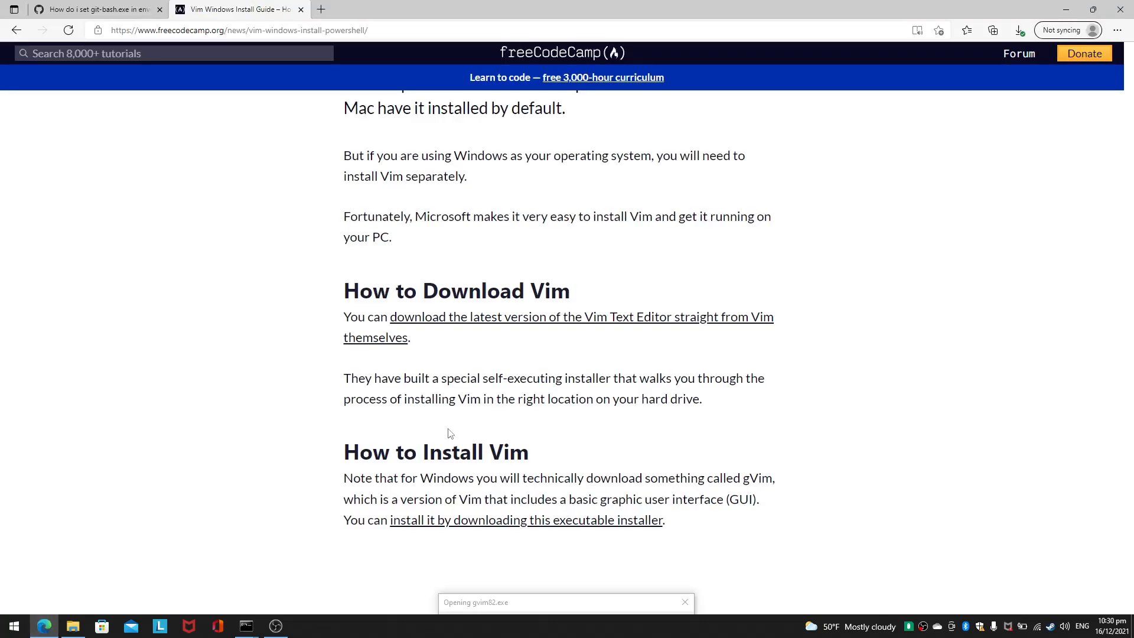
pyautogui.moveTo(999, 73)
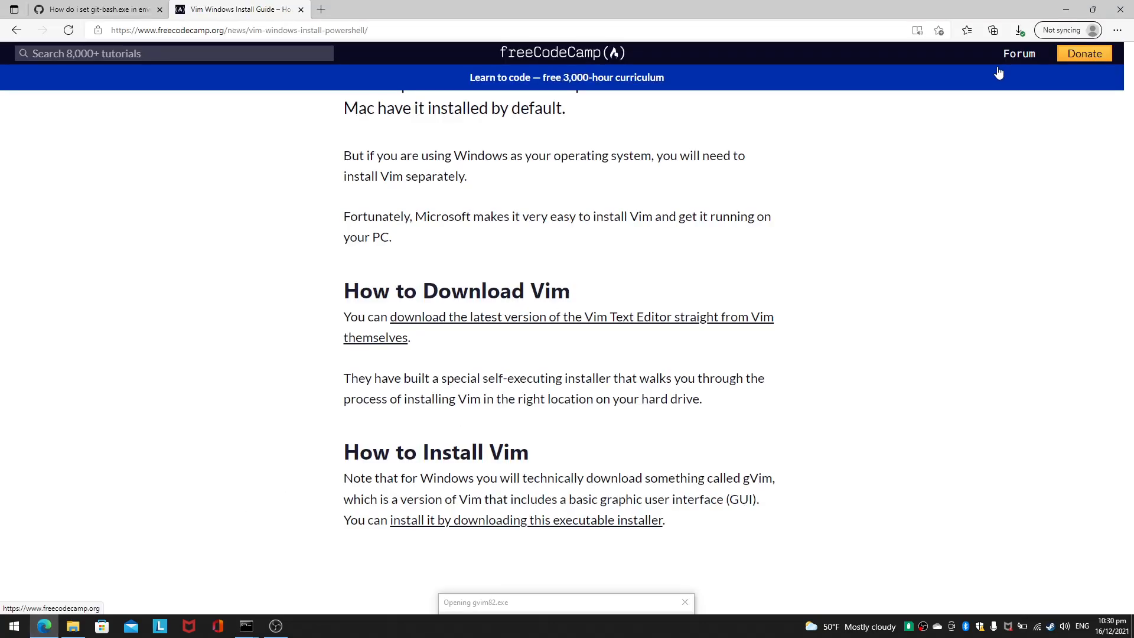
pyautogui.click(1019, 29)
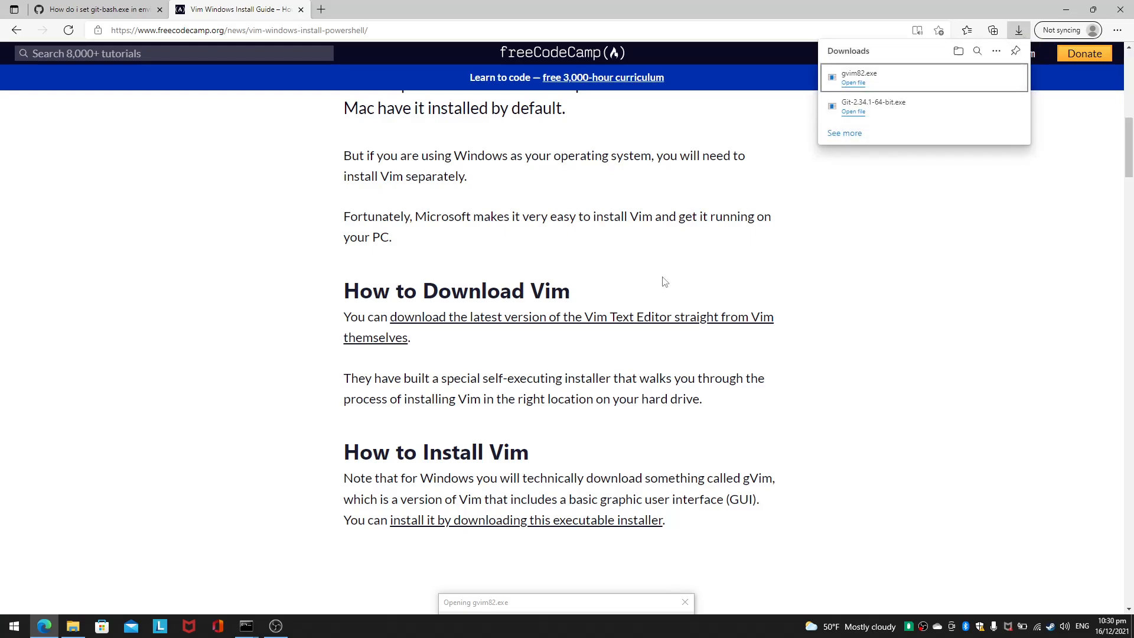
pyautogui.moveTo(579, 52)
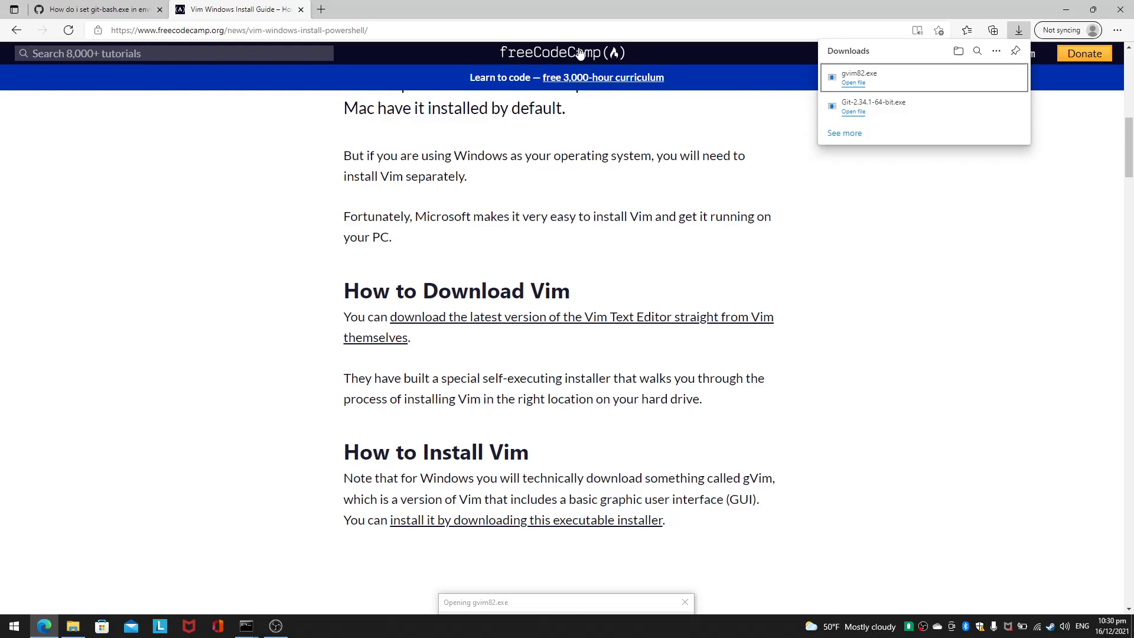
pyautogui.moveTo(580, 282)
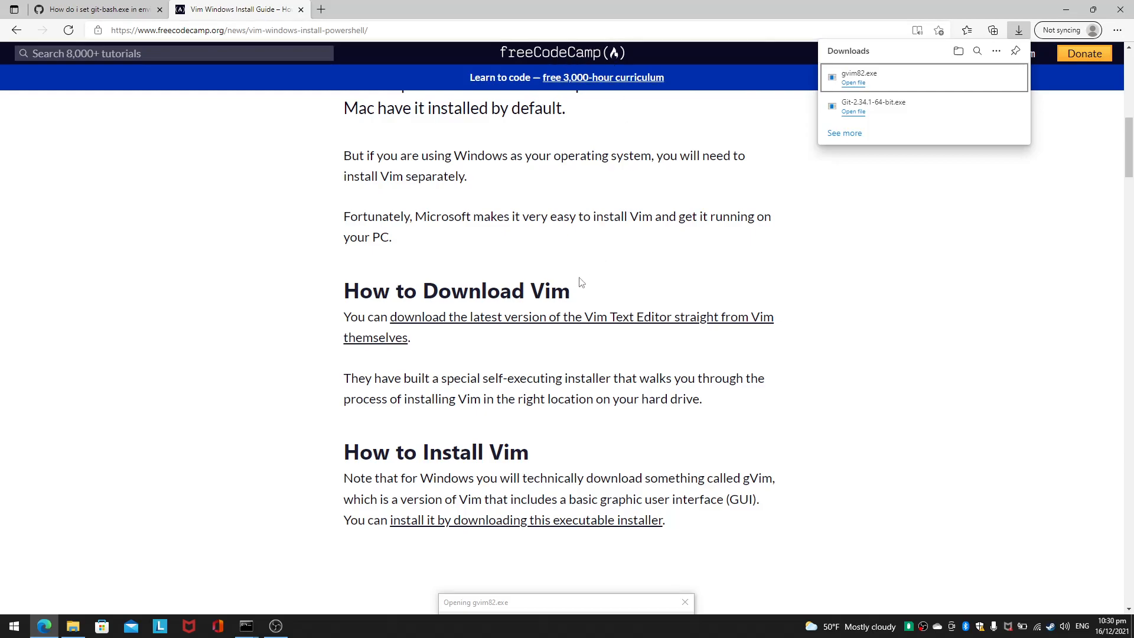
pyautogui.moveTo(921, 59)
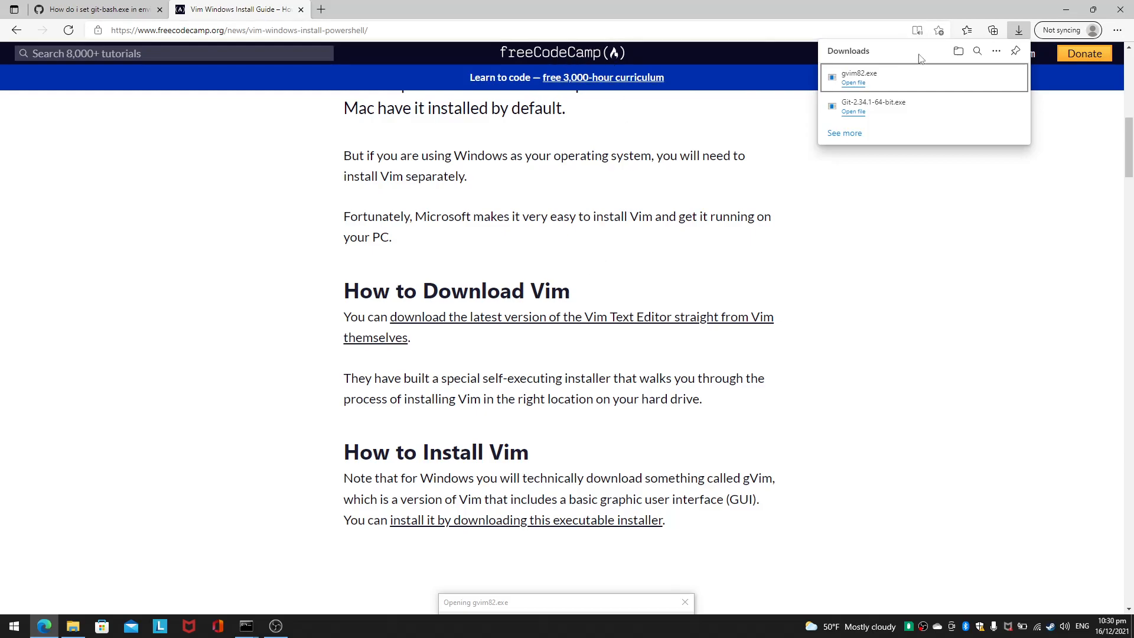
pyautogui.moveTo(915, 76)
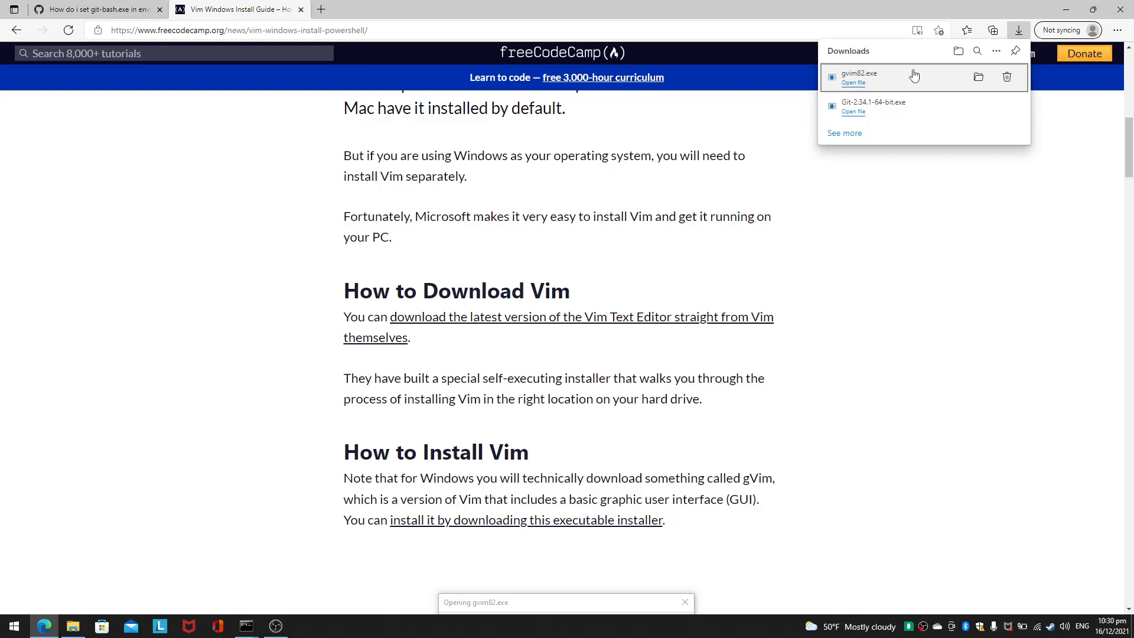
pyautogui.click(853, 81)
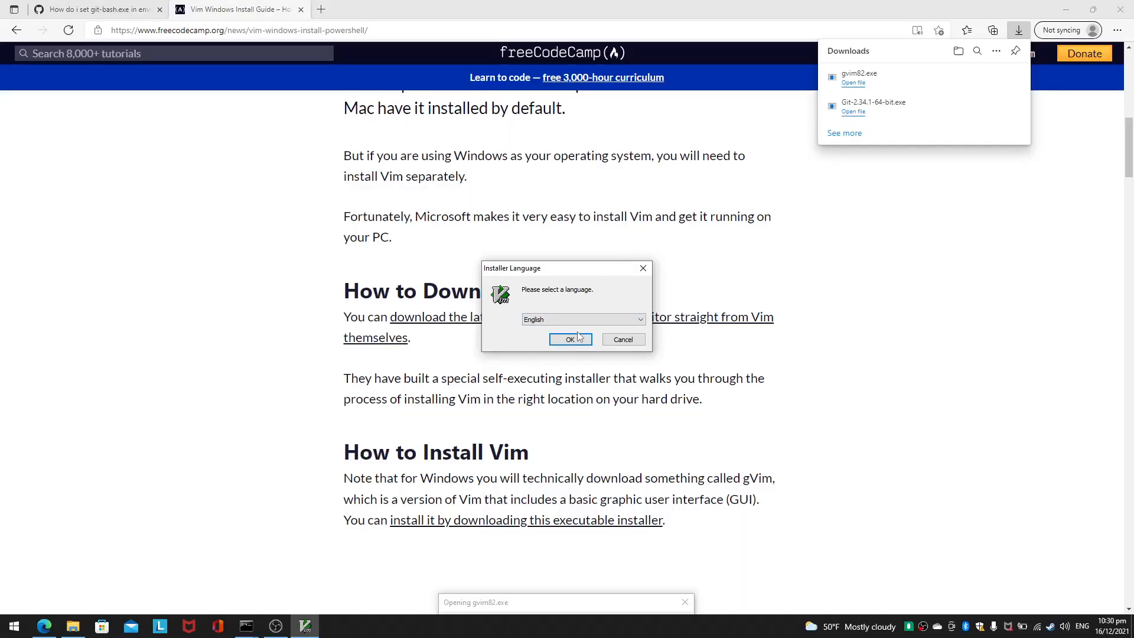
# - Keep English as the installer language and continue past the welcome page
pyautogui.click(571, 339)
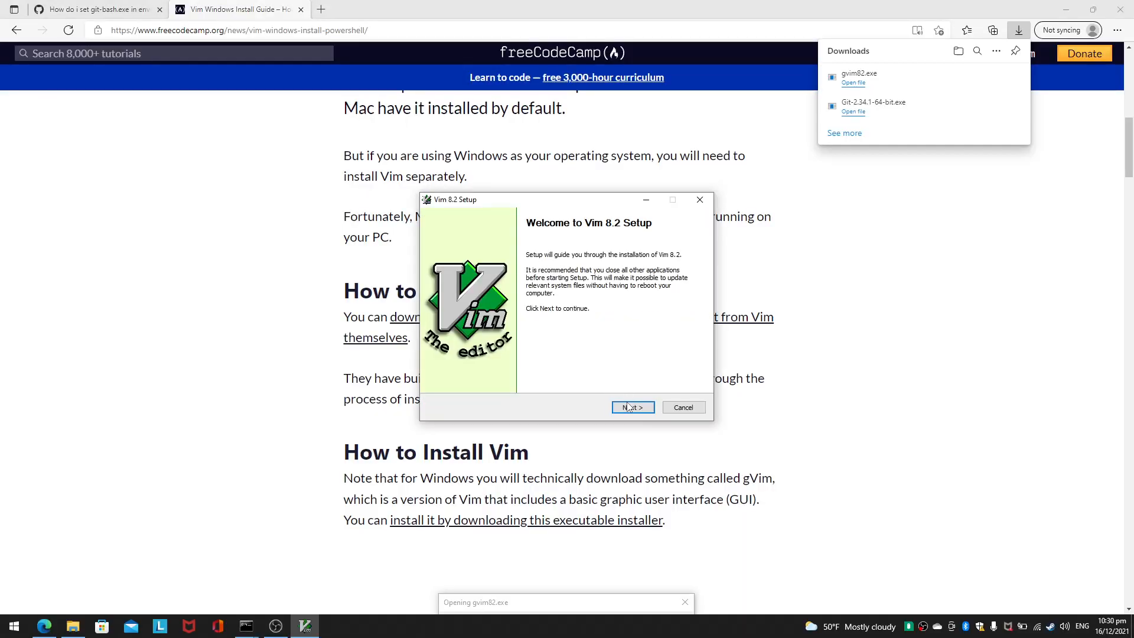
pyautogui.click(631, 407)
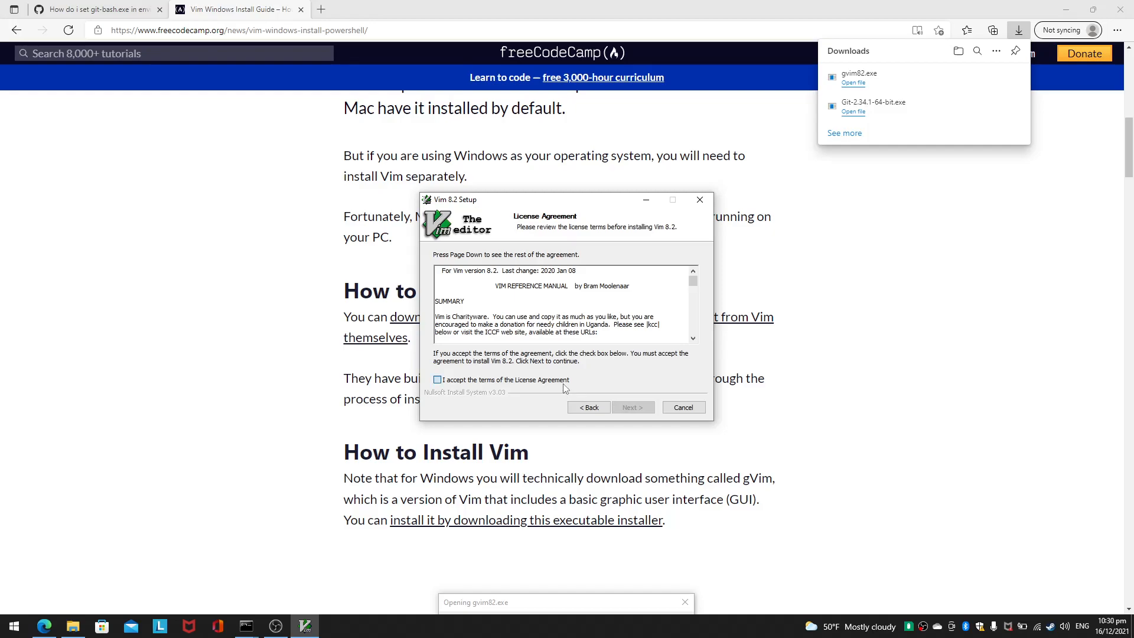
# - Accept the license agreement and set the install type to Full
pyautogui.click(632, 408)
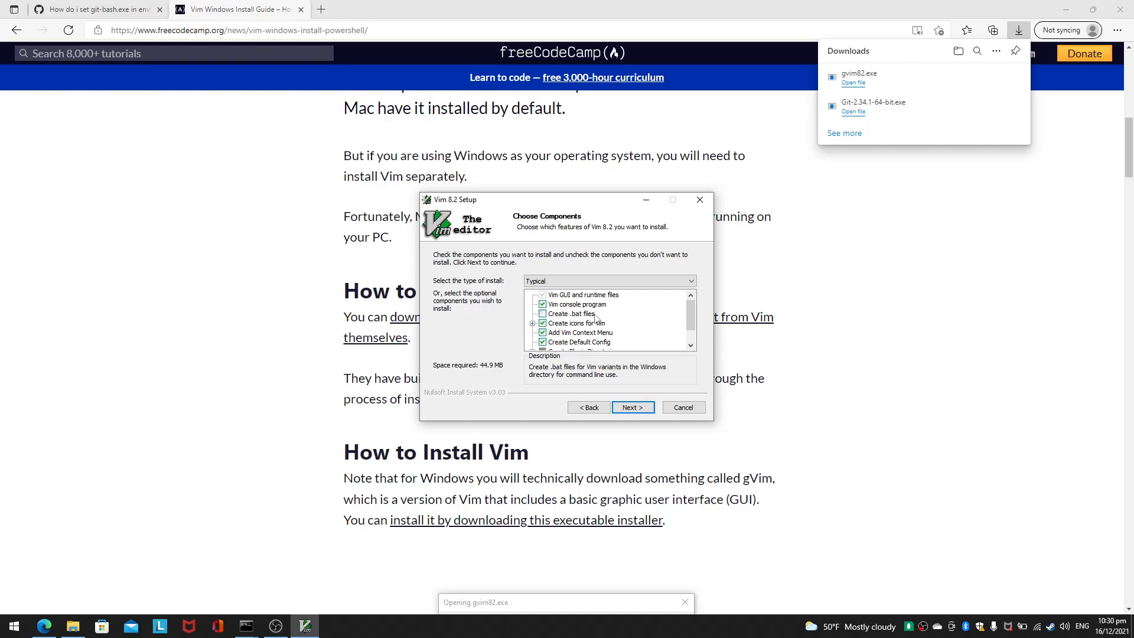
pyautogui.moveTo(582, 304)
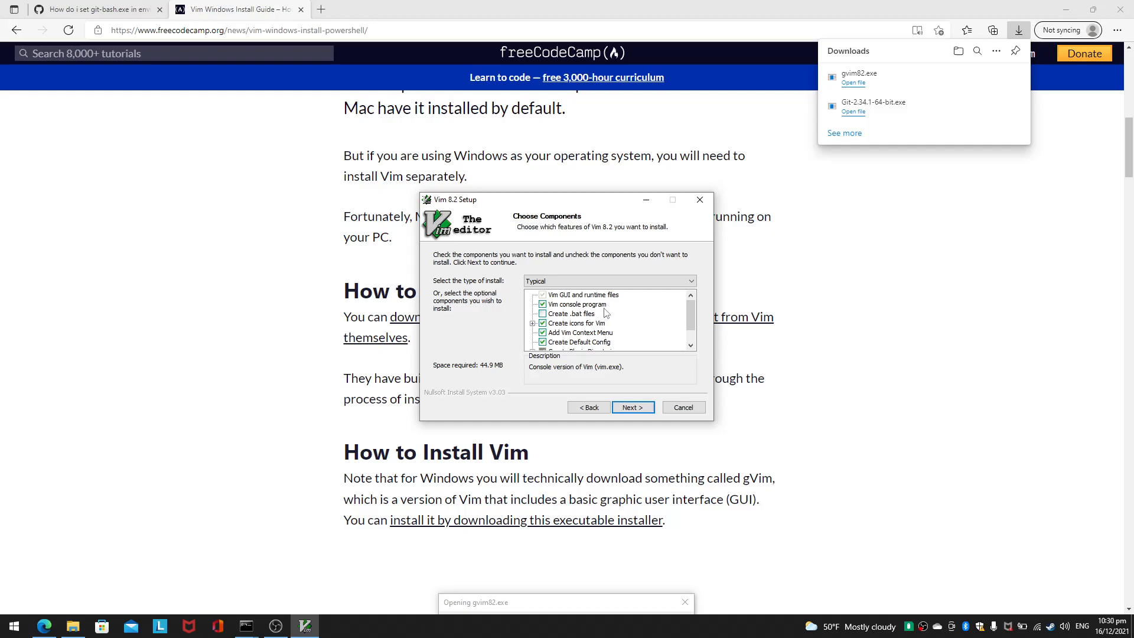
pyautogui.moveTo(579, 333)
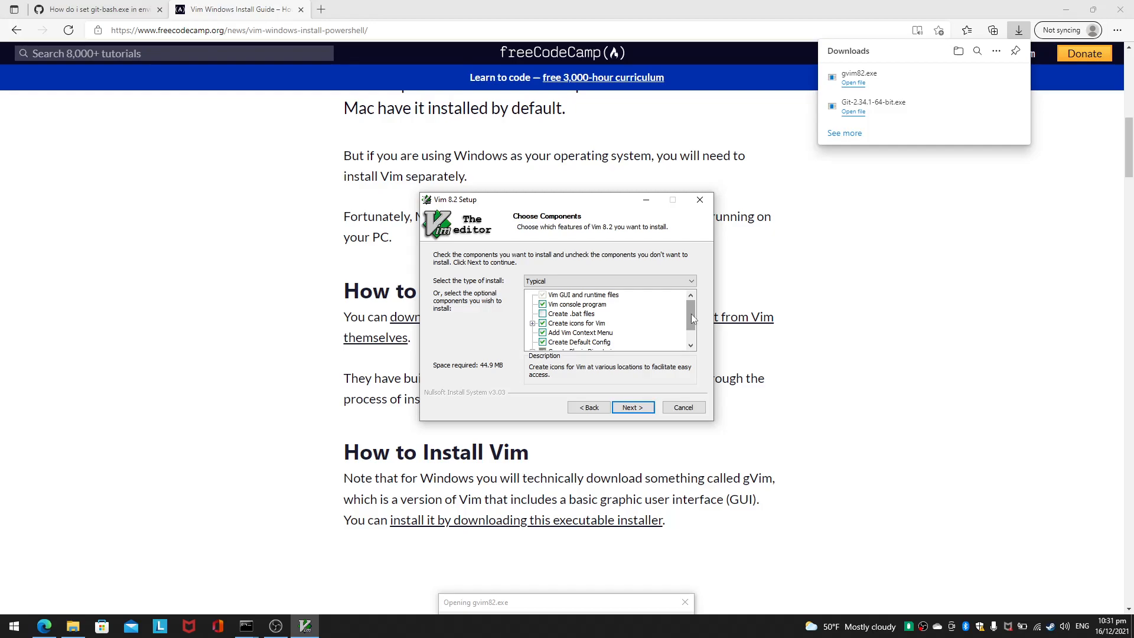
pyautogui.scroll(-3)
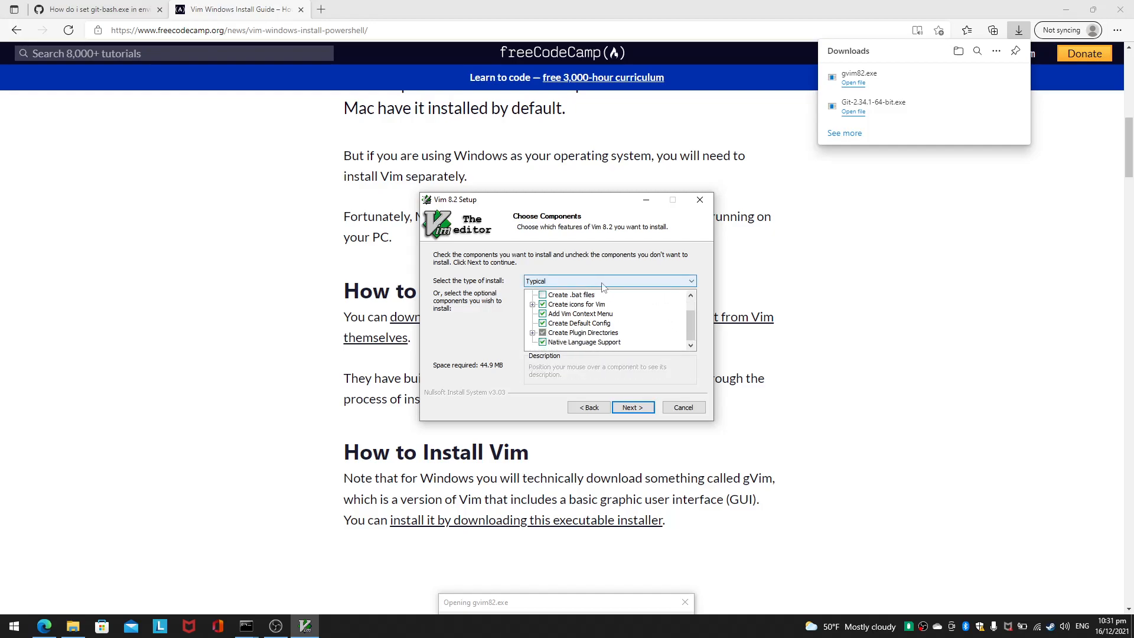
pyautogui.click(607, 281)
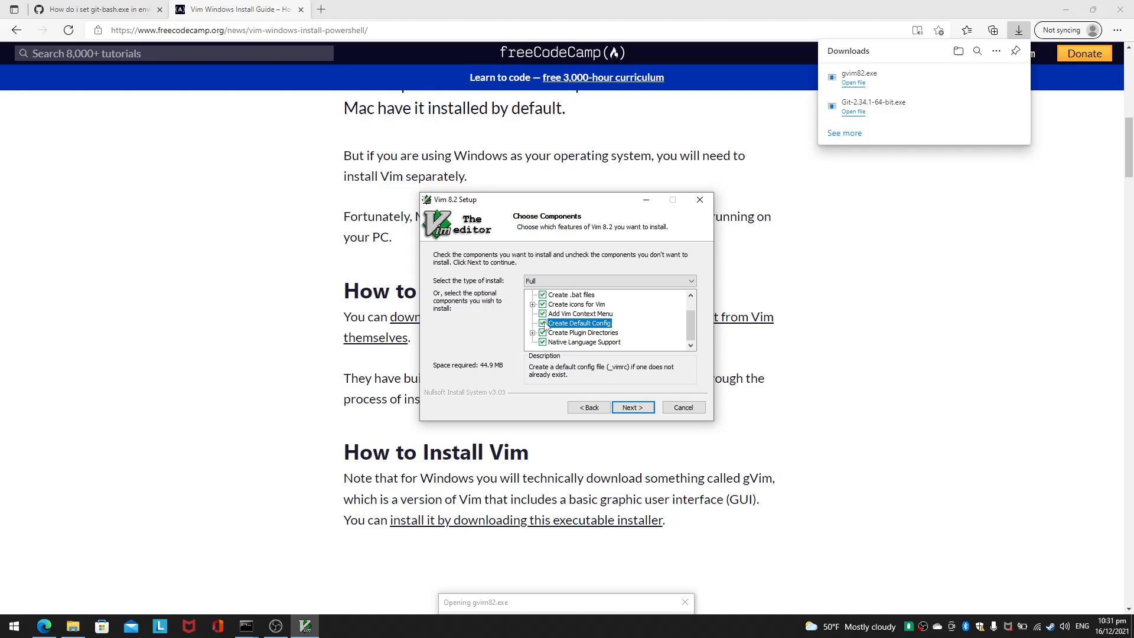
pyautogui.scroll(3)
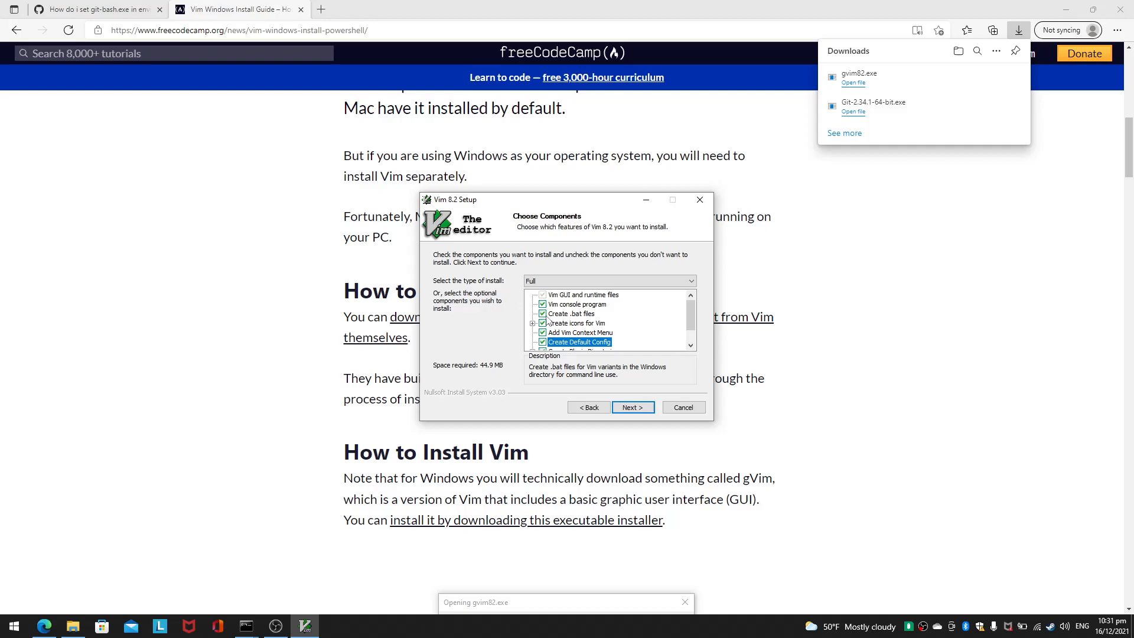
# - Keep creating .bat files enabled and accept the full set of components
pyautogui.click(544, 313)
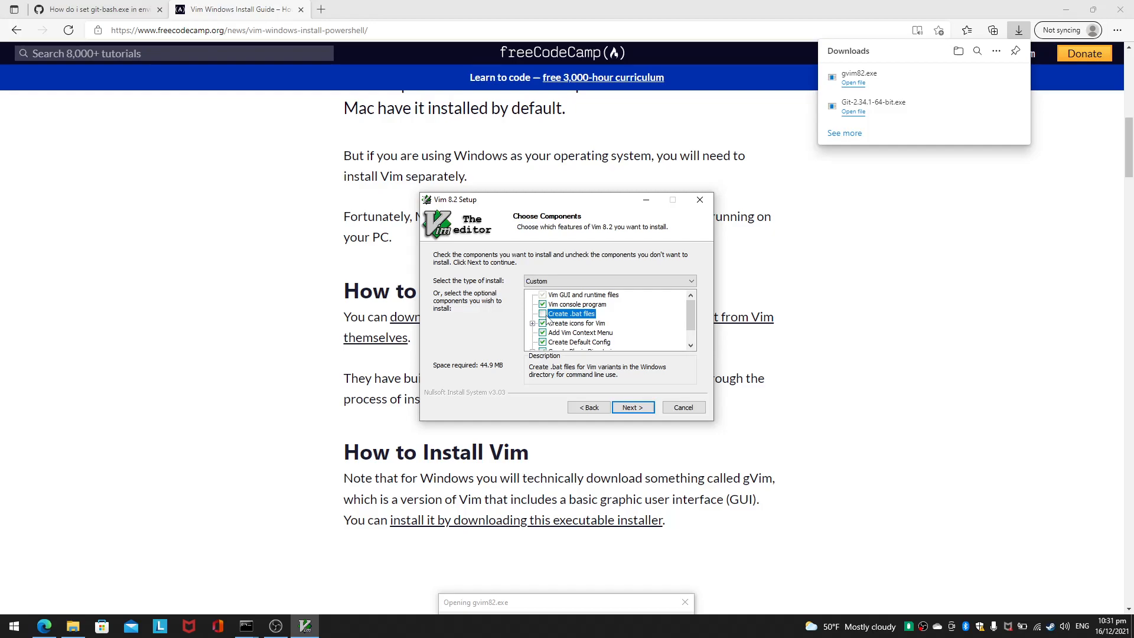
pyautogui.click(610, 281)
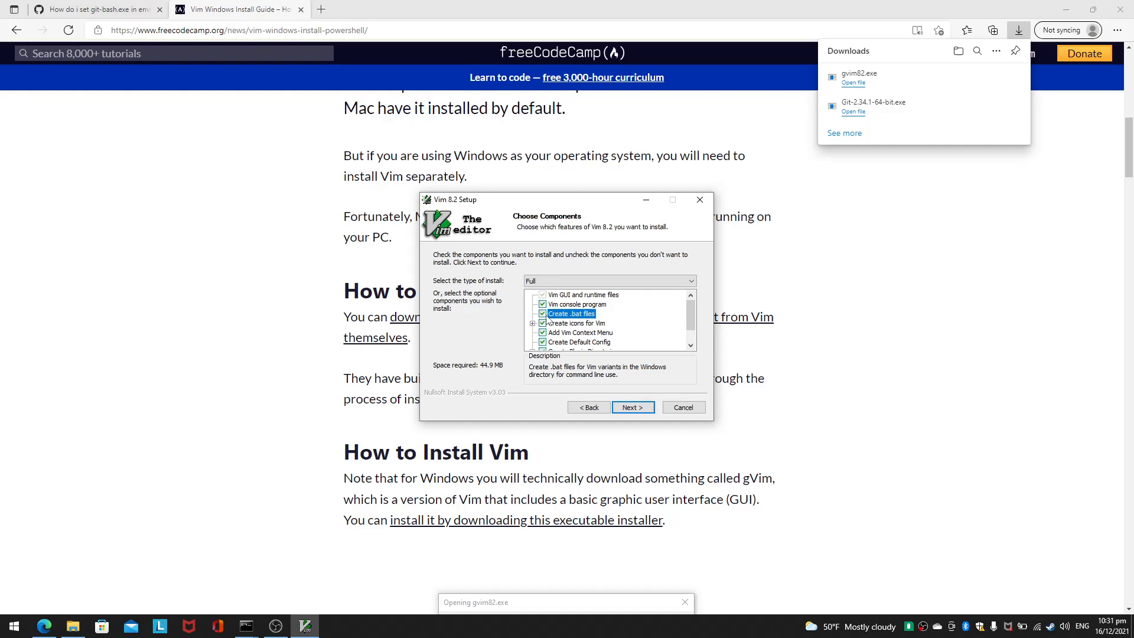
pyautogui.moveTo(631, 407)
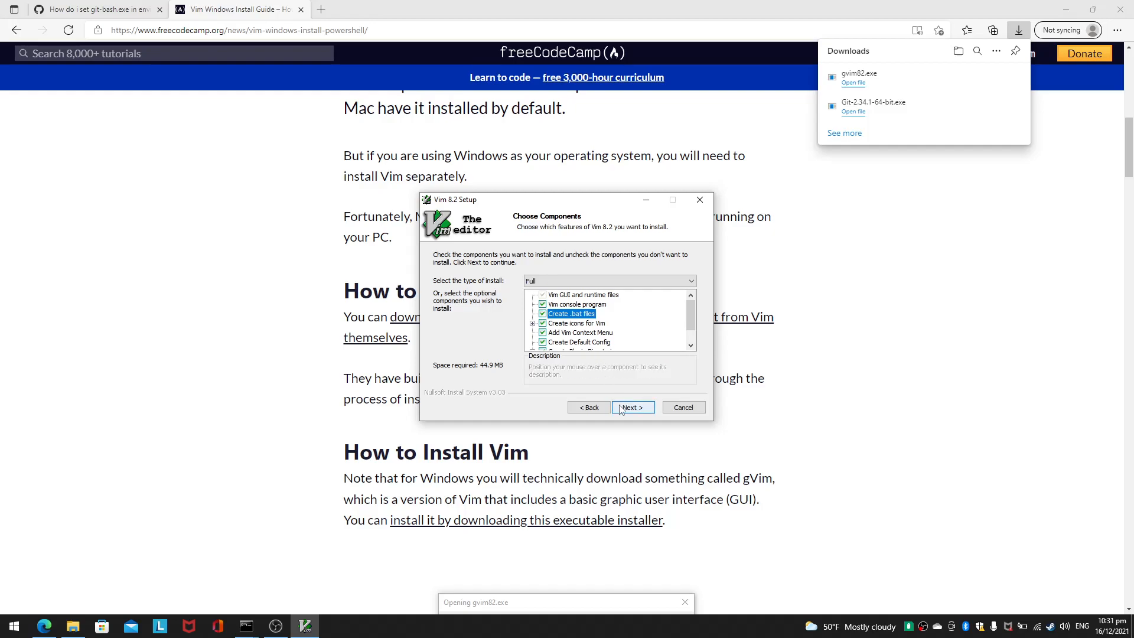
pyautogui.click(631, 407)
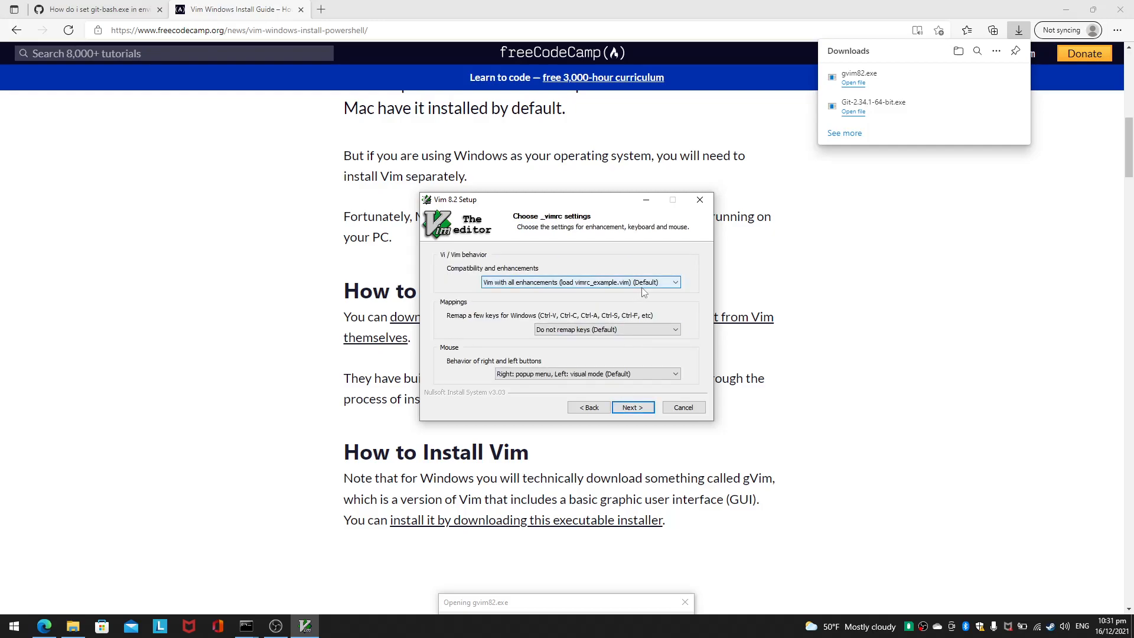
pyautogui.moveTo(520, 289)
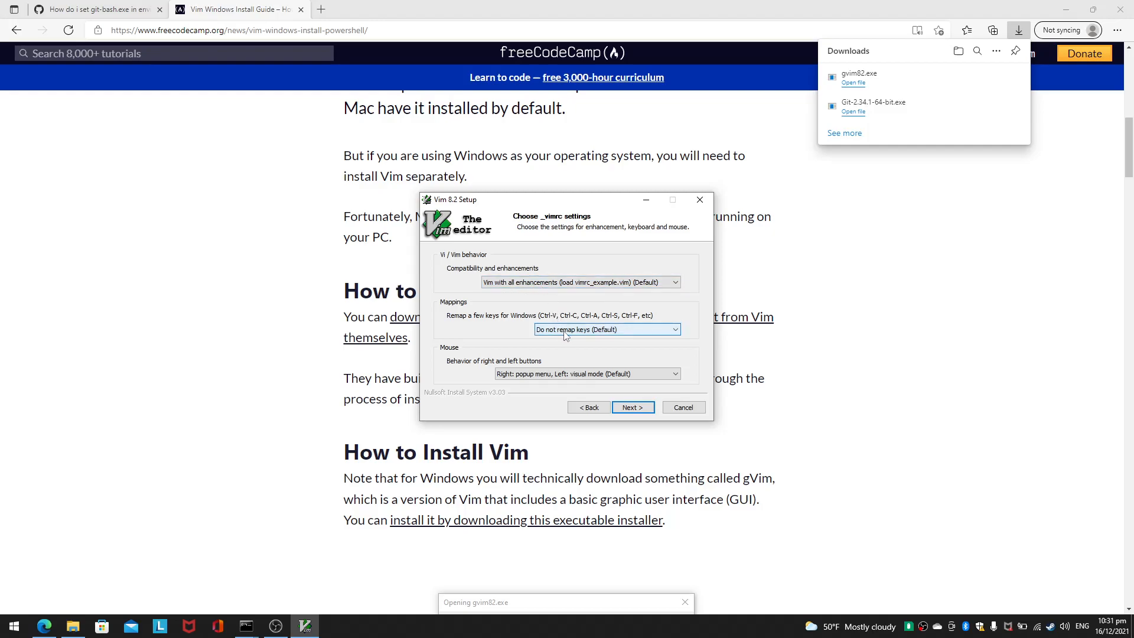
# - Try 'Remap a few keys', revert to 'Do not remap keys (Default)', and continue to the install location
pyautogui.click(672, 330)
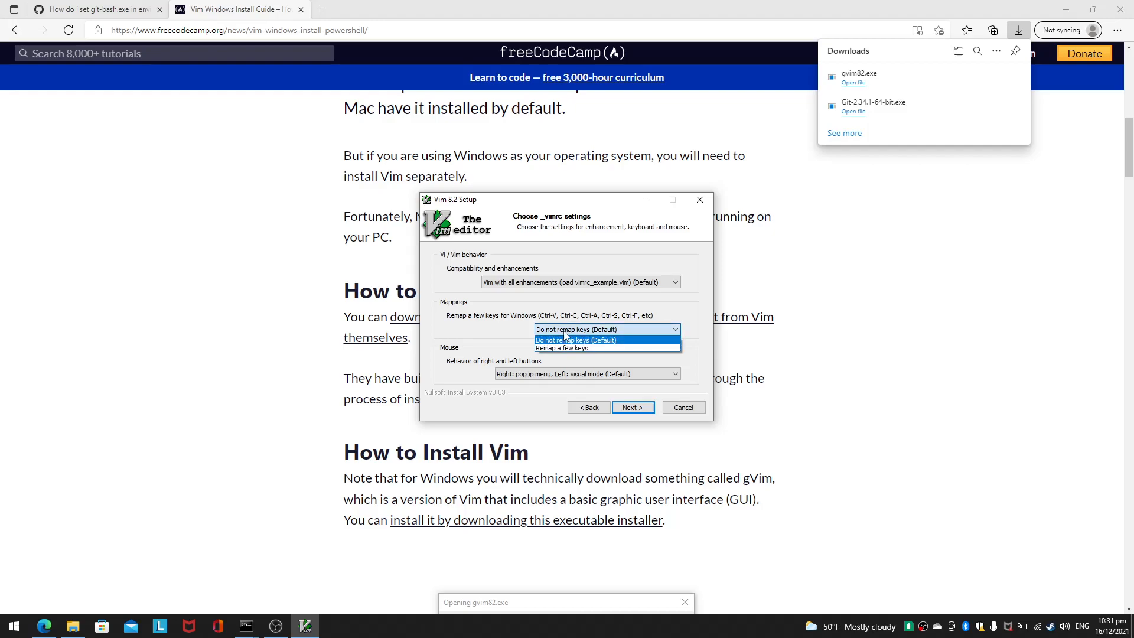
pyautogui.click(606, 330)
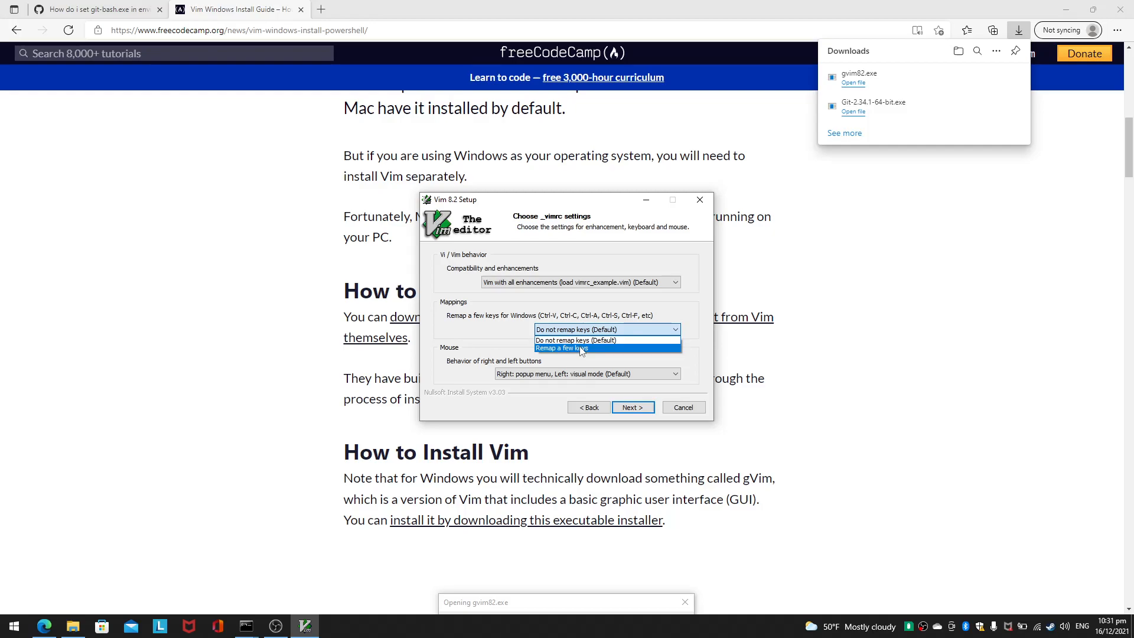
pyautogui.click(583, 347)
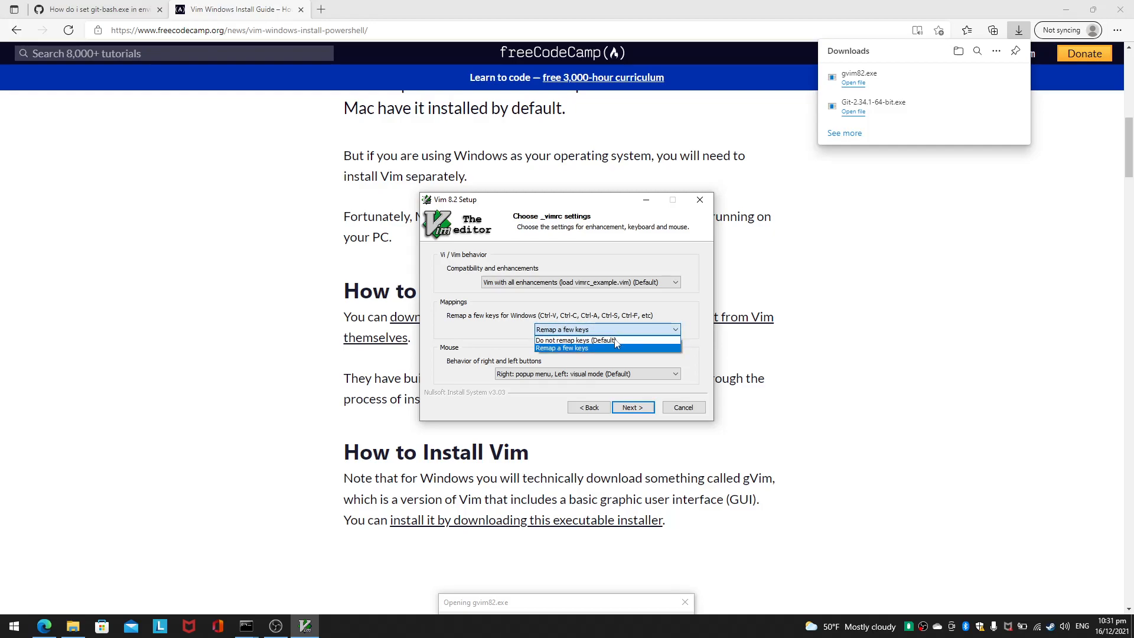
pyautogui.click(576, 340)
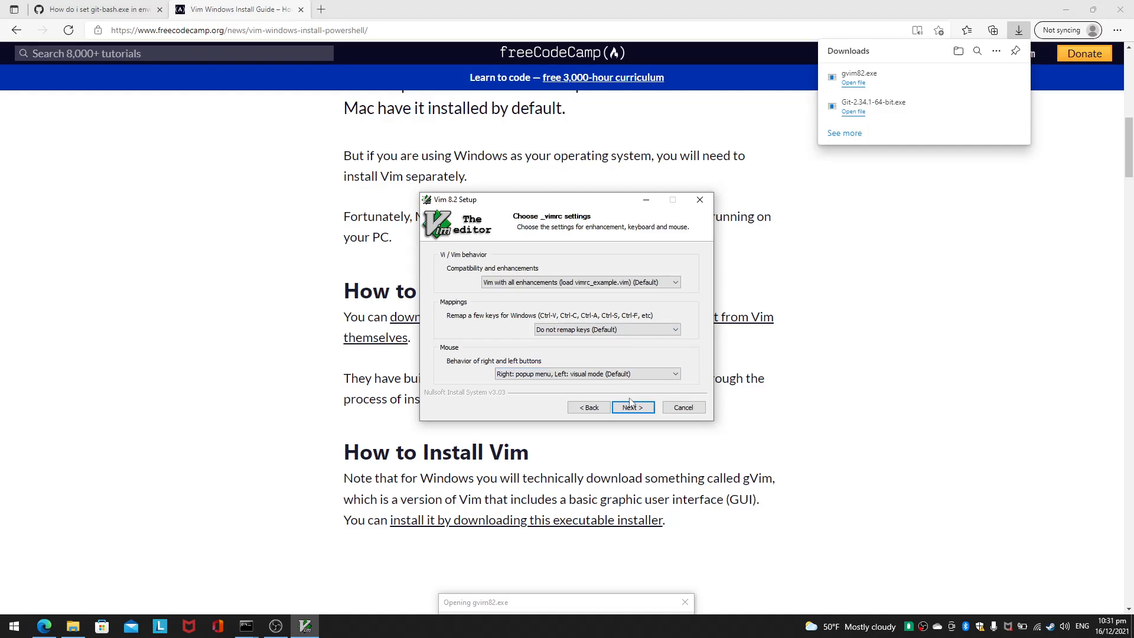
pyautogui.click(631, 407)
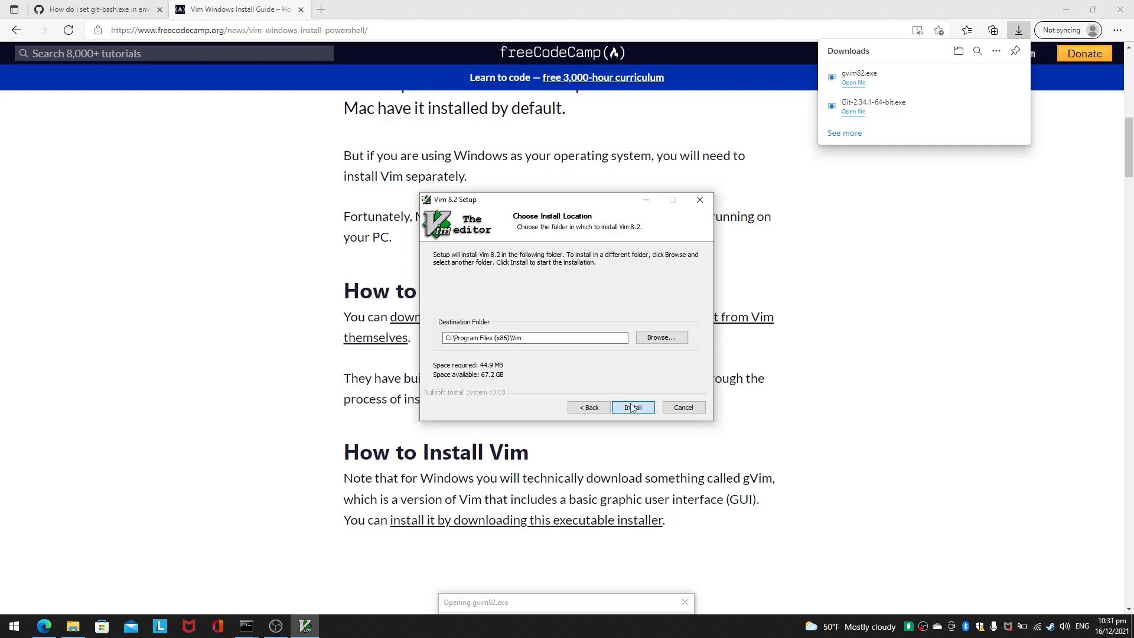
# - Install Vim into C:\Program Files (x86)\Vim and finish the installer
pyautogui.click(631, 407)
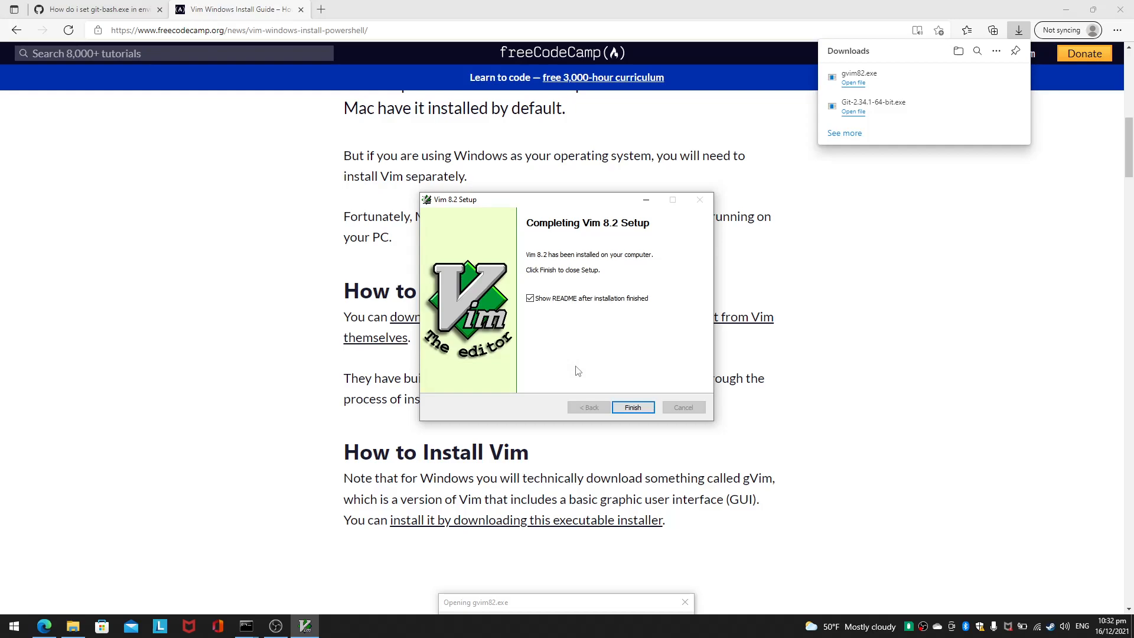
pyautogui.click(630, 406)
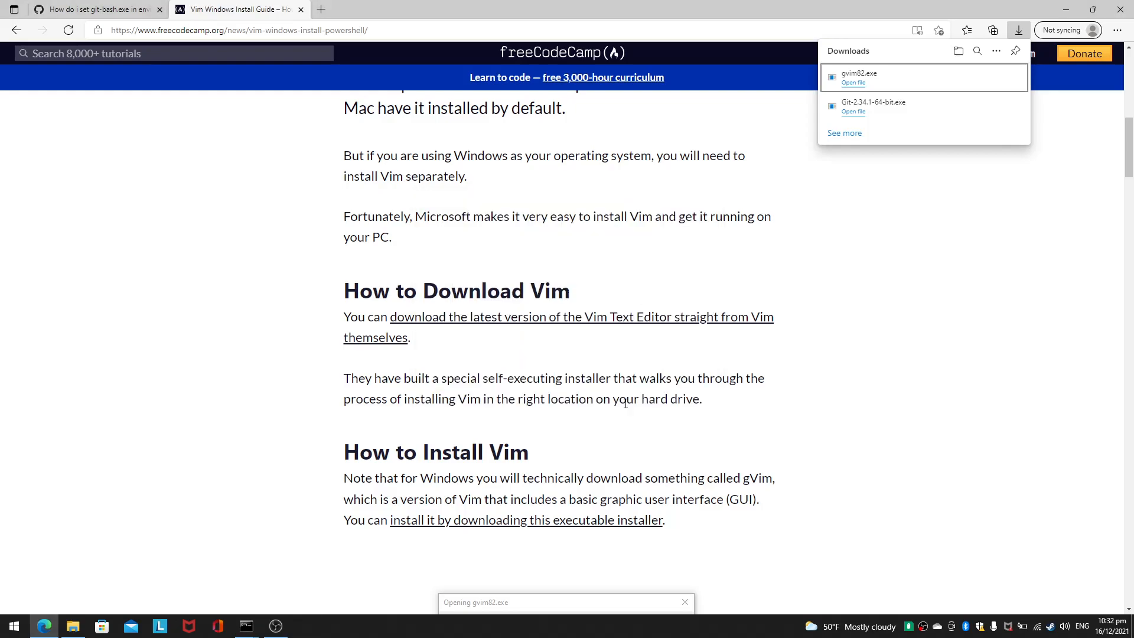
pyautogui.click(853, 83)
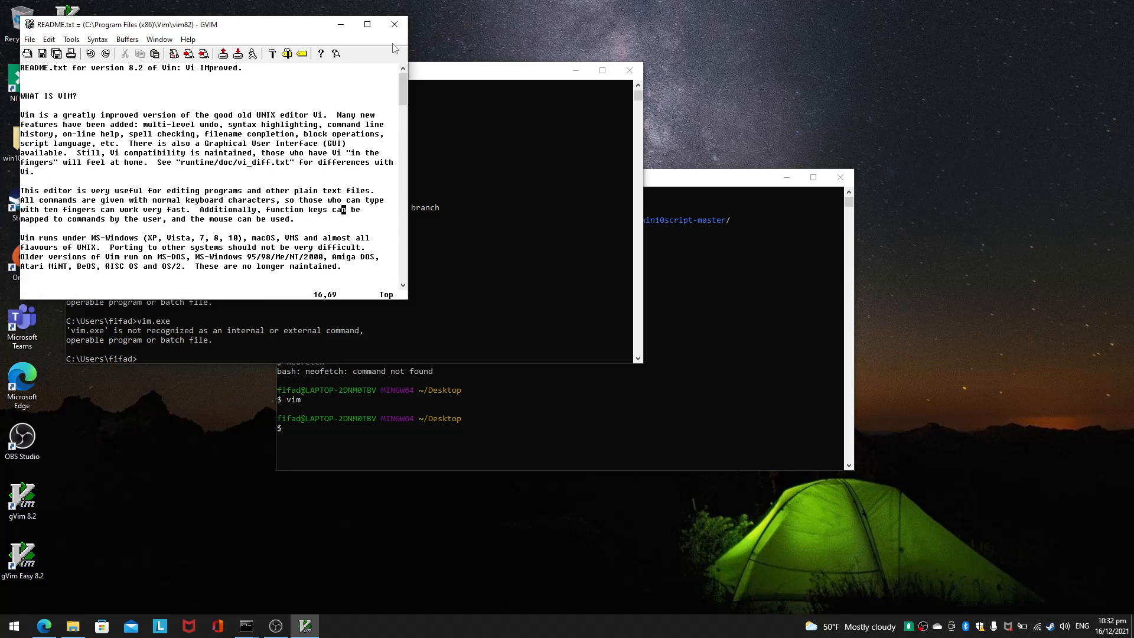
# - Close the README.txt gVim window, leaving Command Prompt in front
pyautogui.click(395, 24)
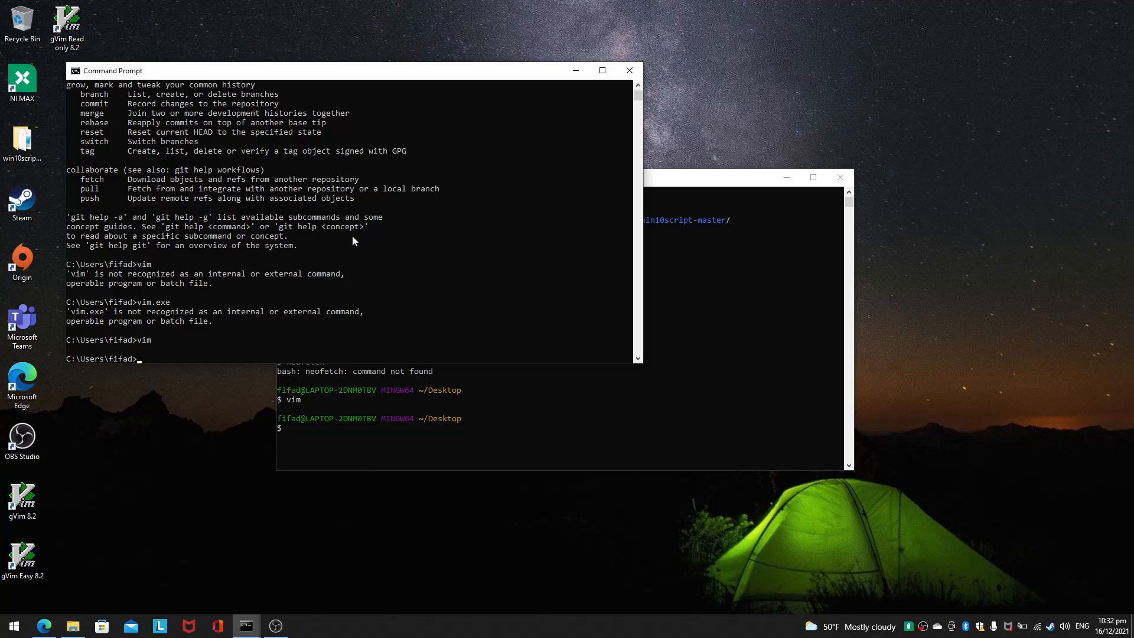
# - Run vim and insert the lines 'python', 'blablabla' and 'print balabl'
pyautogui.press('Return')
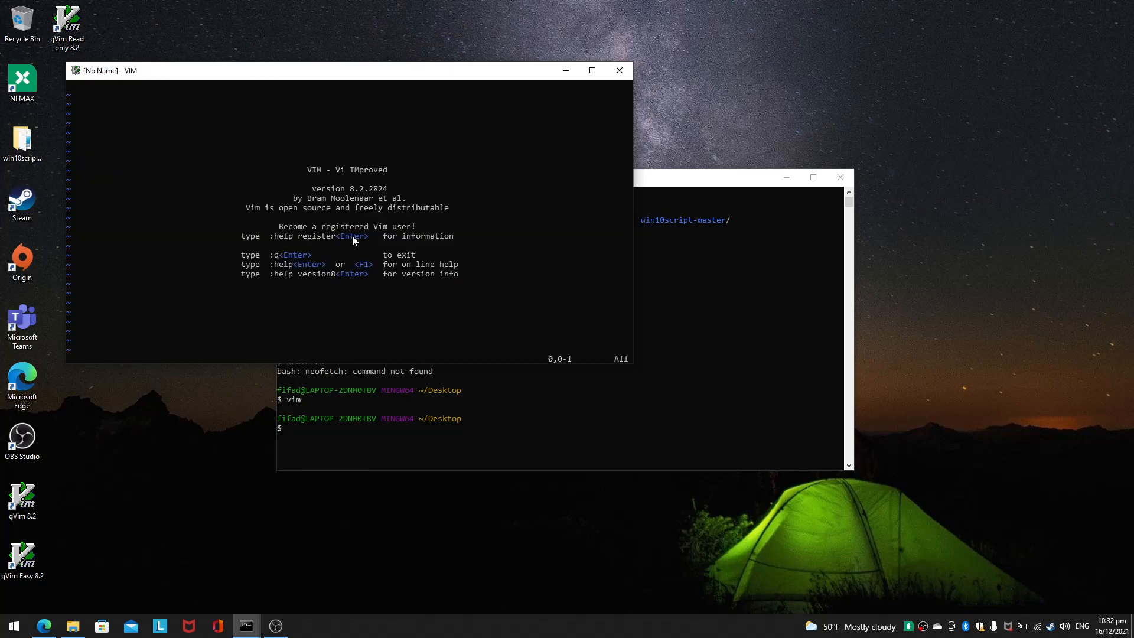
pyautogui.press('i')
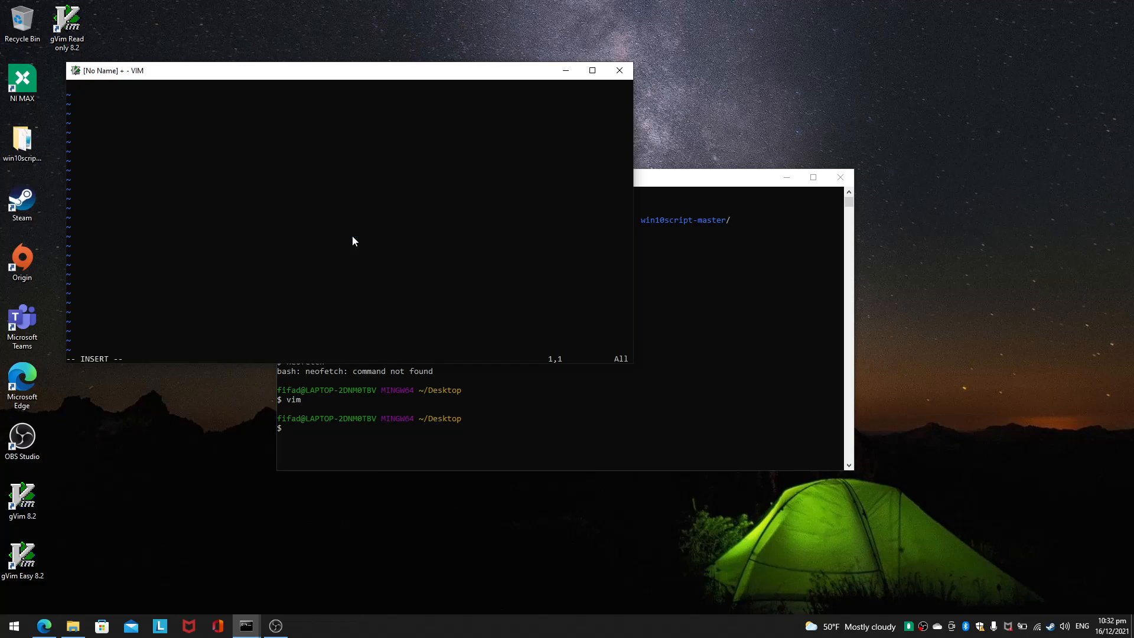
pyautogui.write('python')
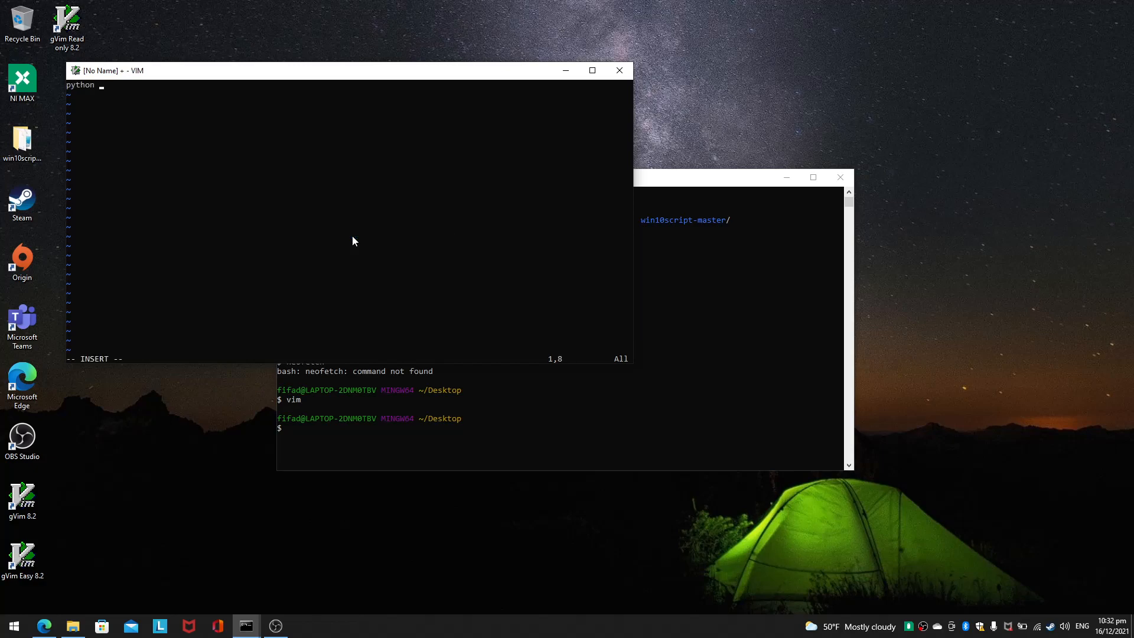
pyautogui.write('blablabla')
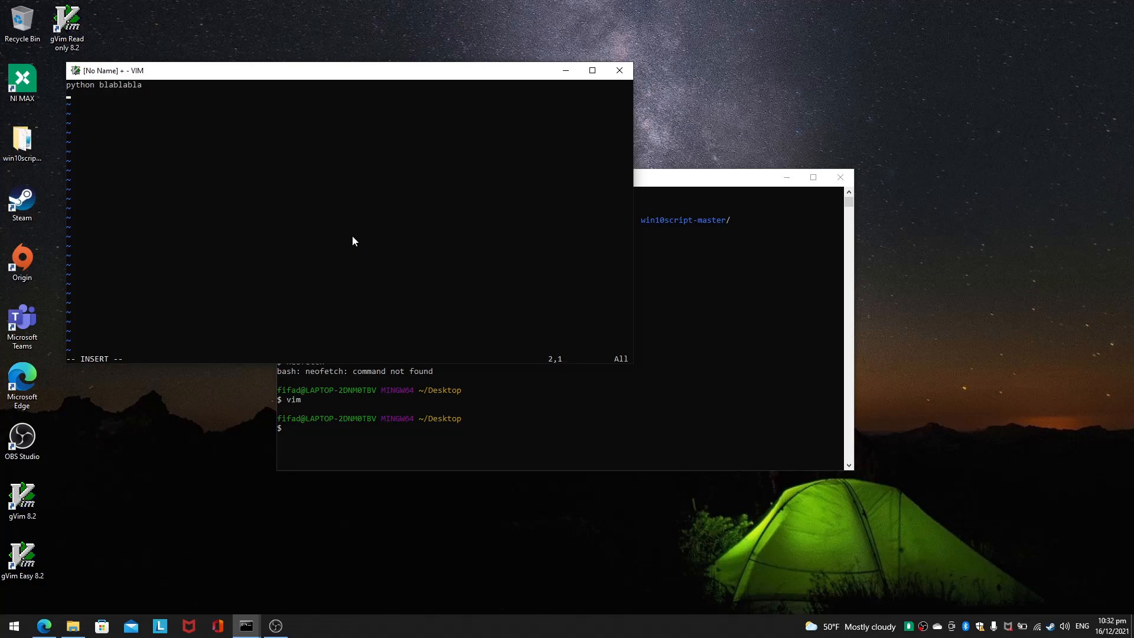
pyautogui.write('print balablablaa')
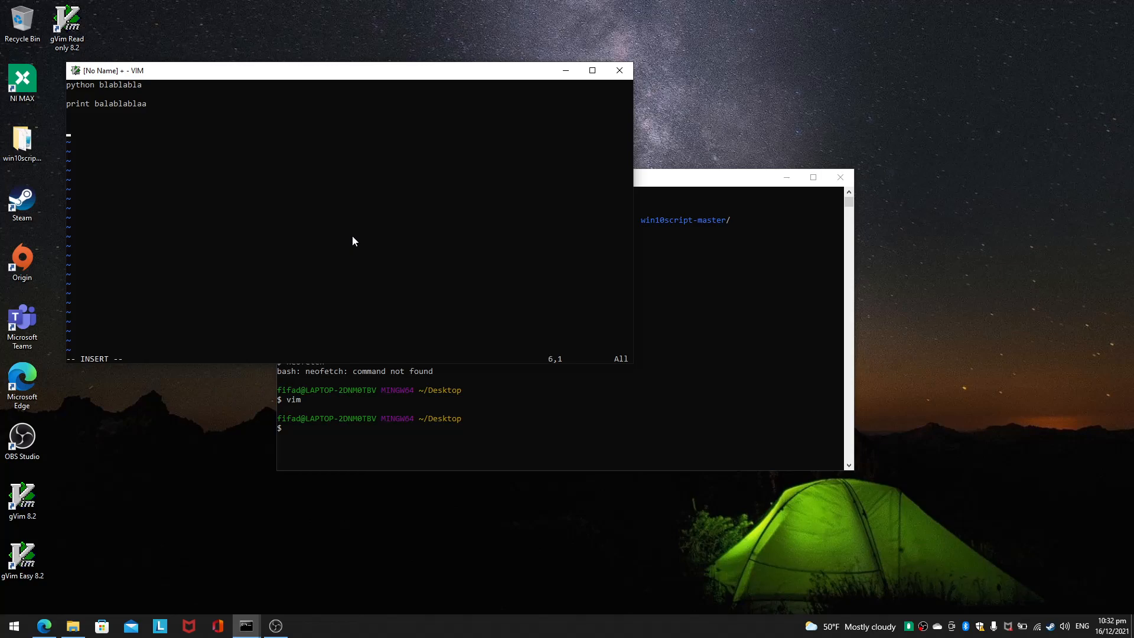
# - Select whole lines with Shift+V, delete them, and quit Vim with :qa
pyautogui.press('V')
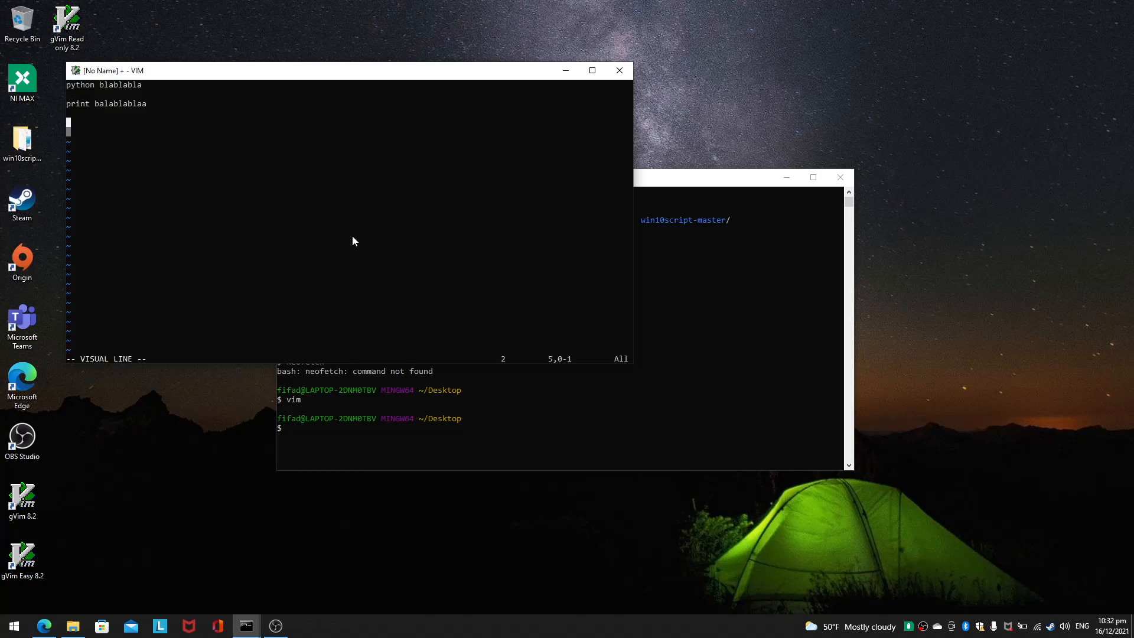
pyautogui.press('d')
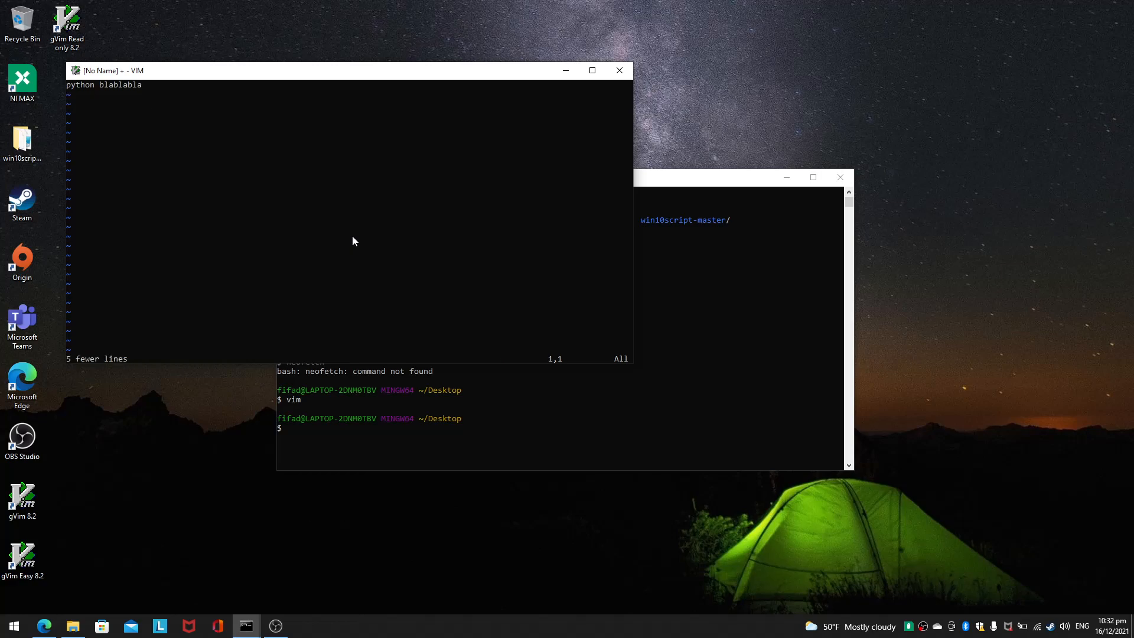
pyautogui.write(':qa')
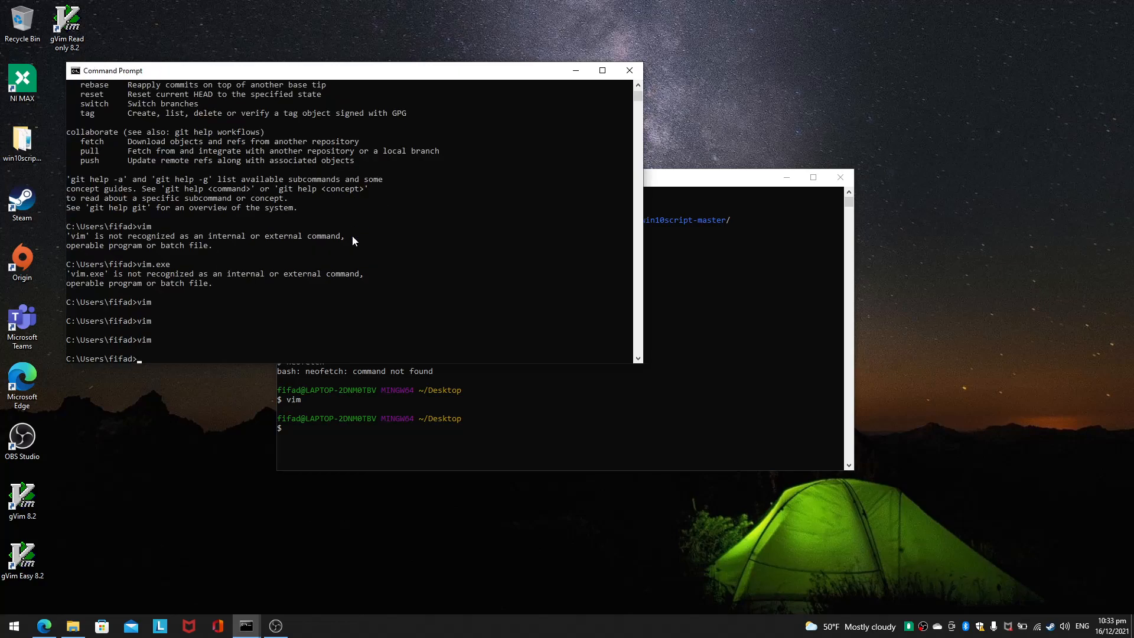
pyautogui.moveTo(710, 128)
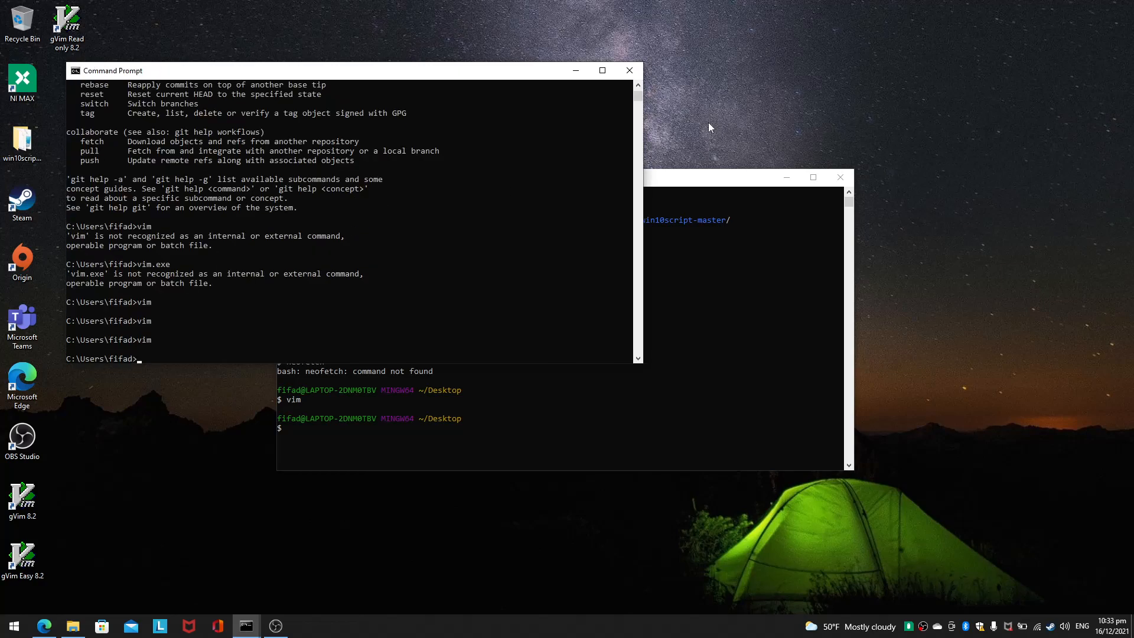